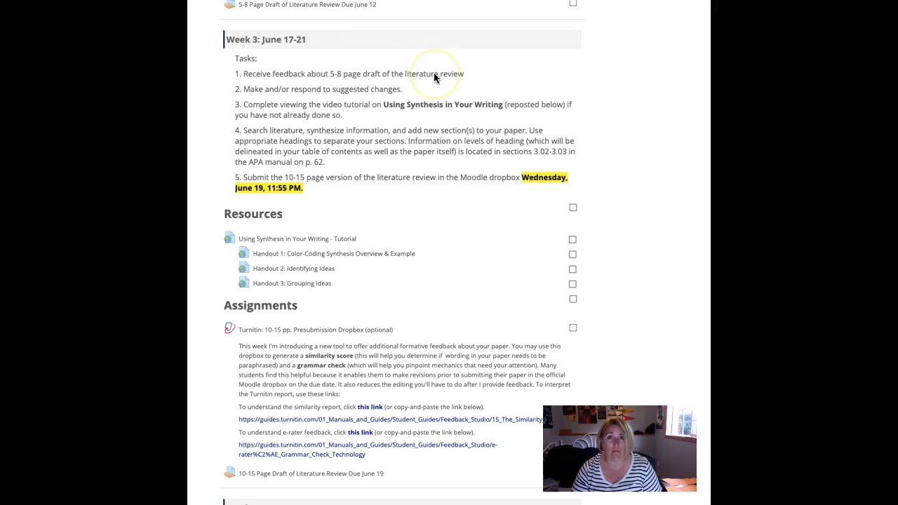
mouse_move(448, 90)
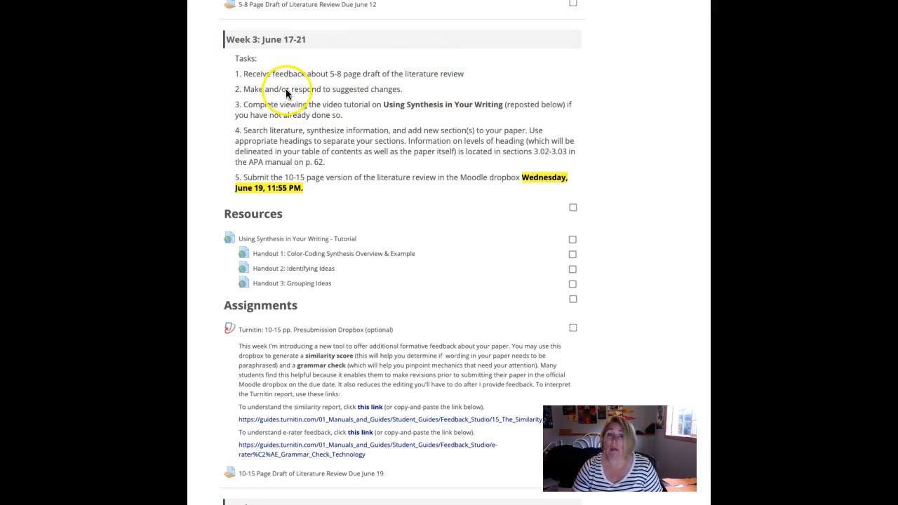
mouse_move(314, 97)
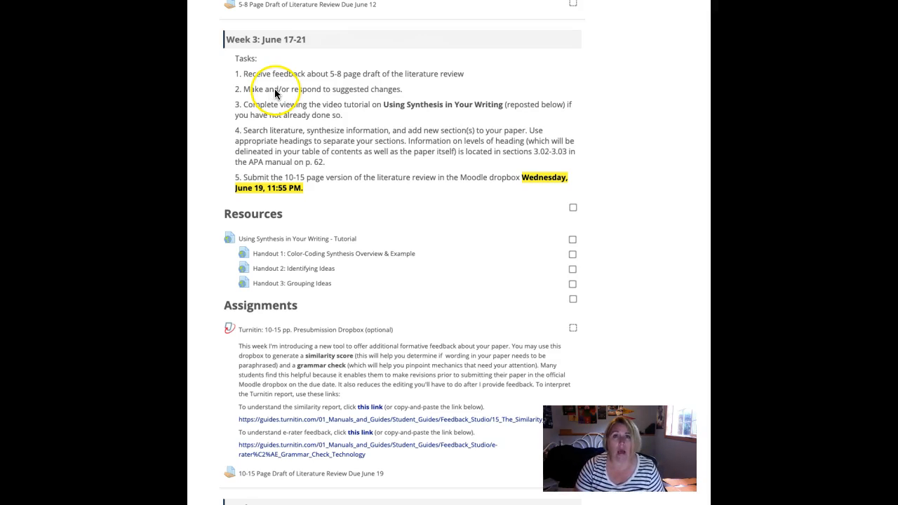
mouse_move(275, 93)
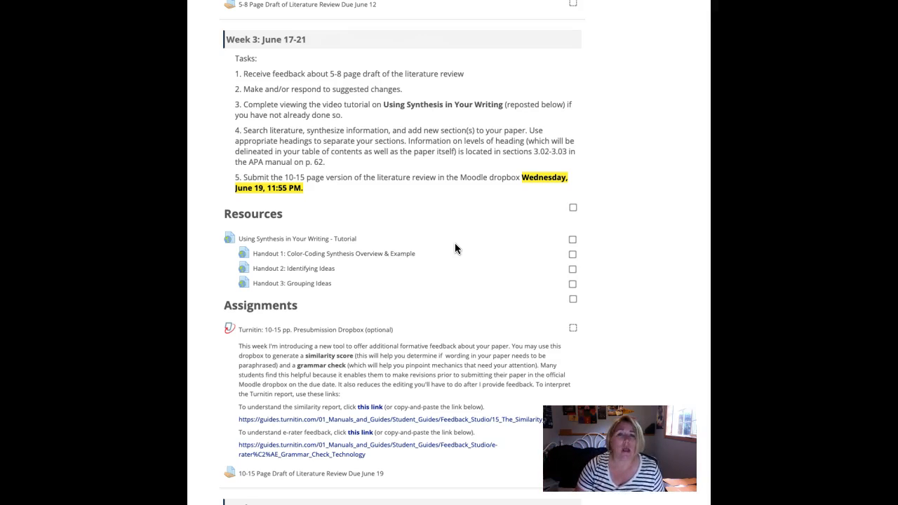
mouse_move(483, 285)
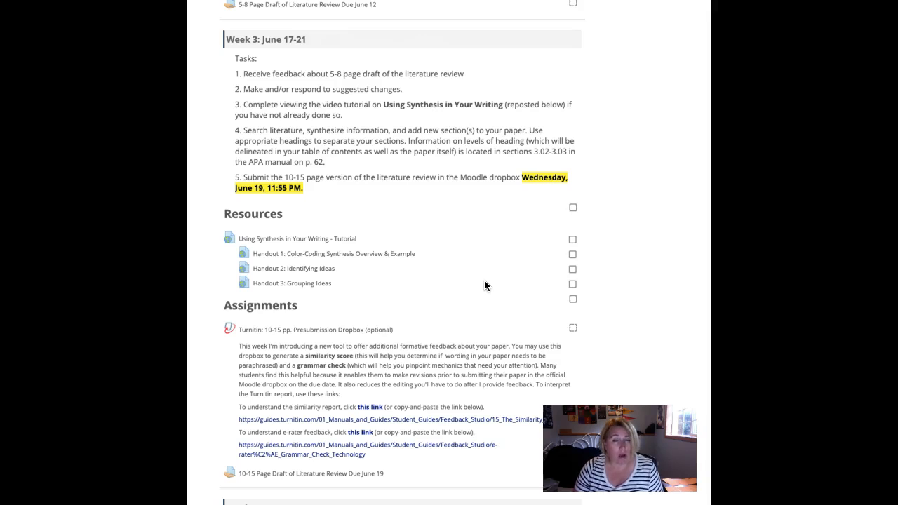
Scroll the course page to the Week 3 Turnitin Presubmission Dropbox and its feedback guide links
left_click(494, 277)
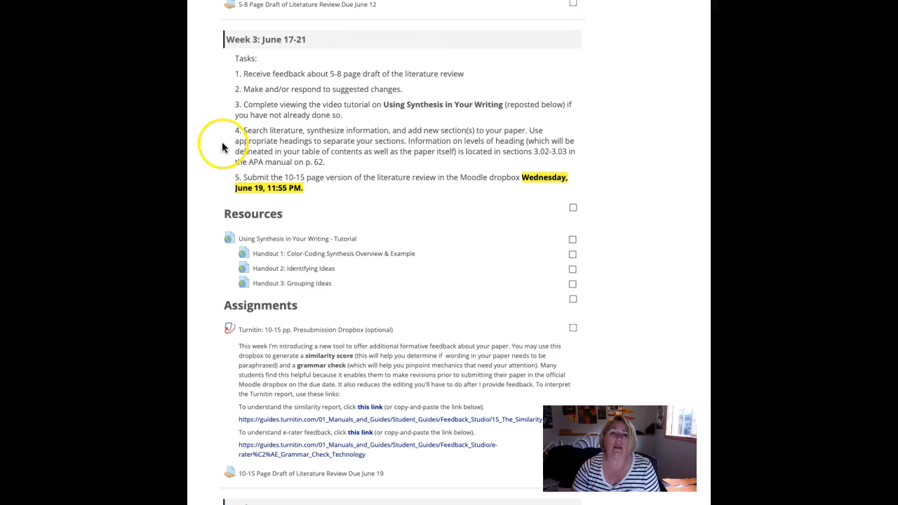
mouse_move(325, 205)
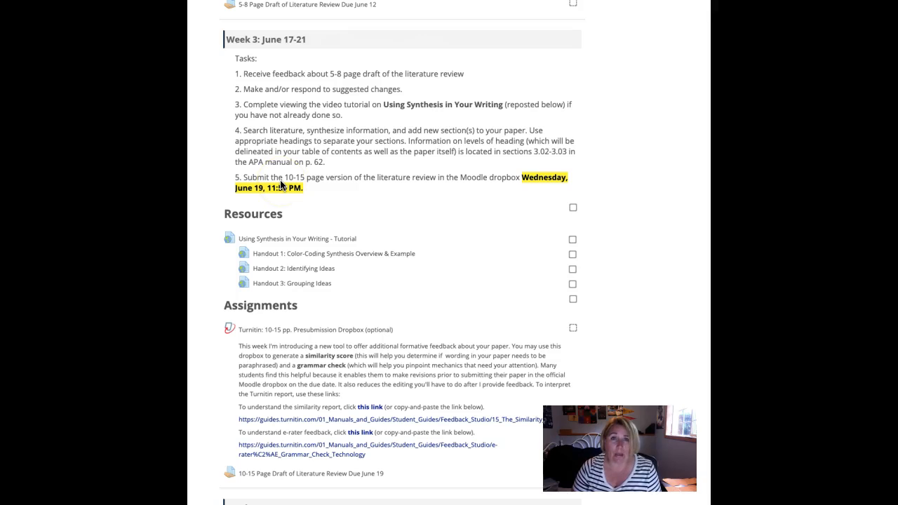
mouse_move(348, 76)
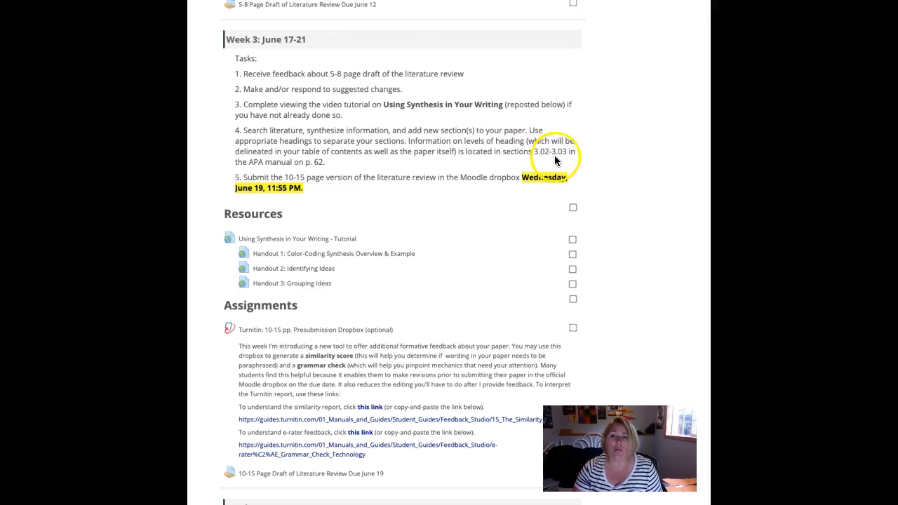
mouse_move(320, 176)
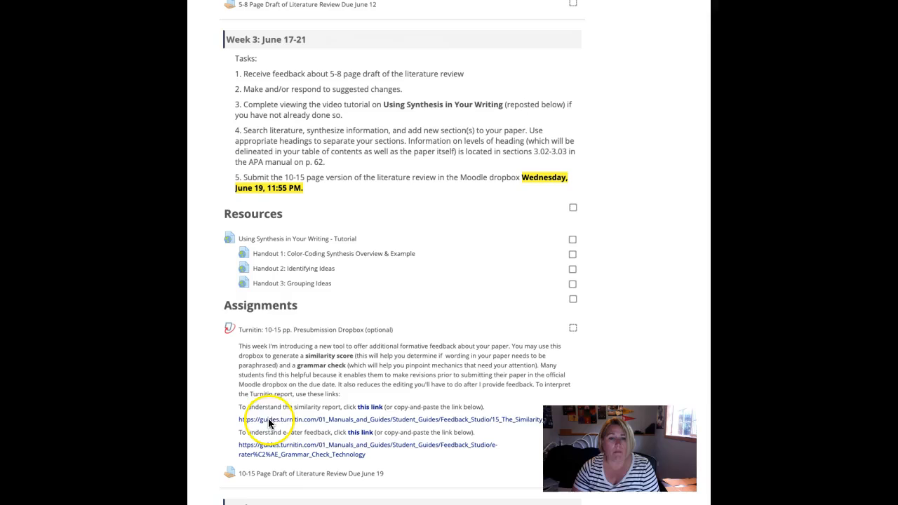
scroll("down", 3)
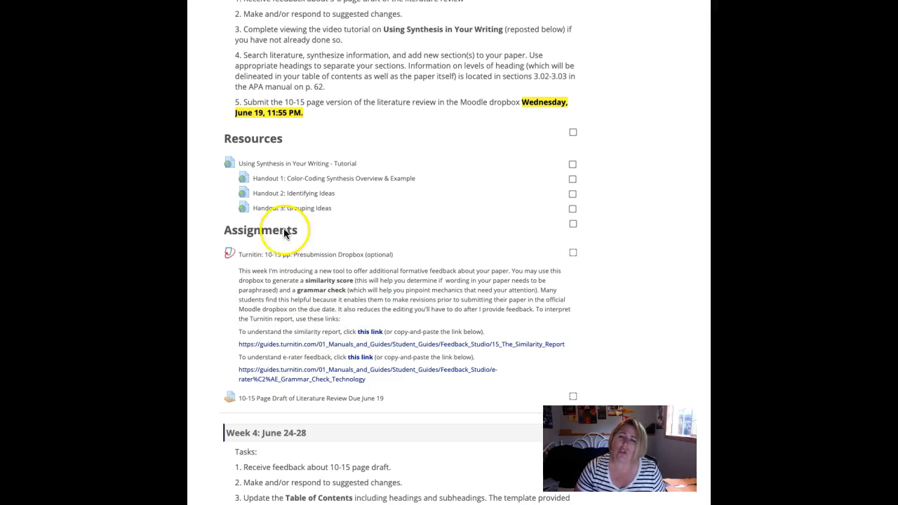
mouse_move(264, 406)
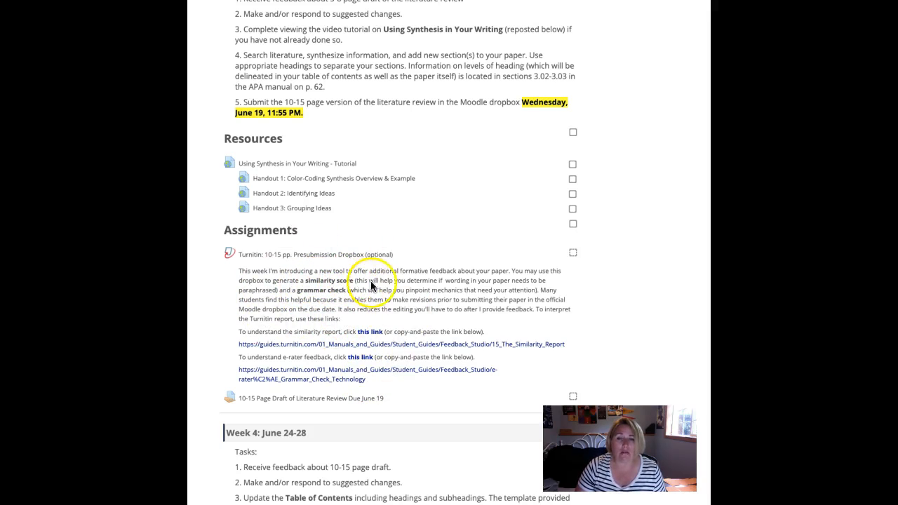
mouse_move(435, 296)
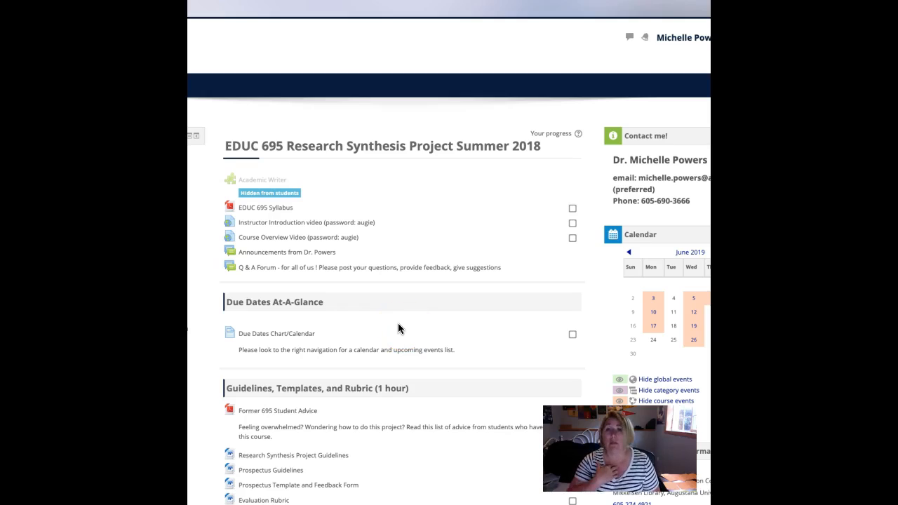
Scroll down past Week 2 to the Week 3: June 17-21 tasks and June 19 deadline
scroll("down", 3)
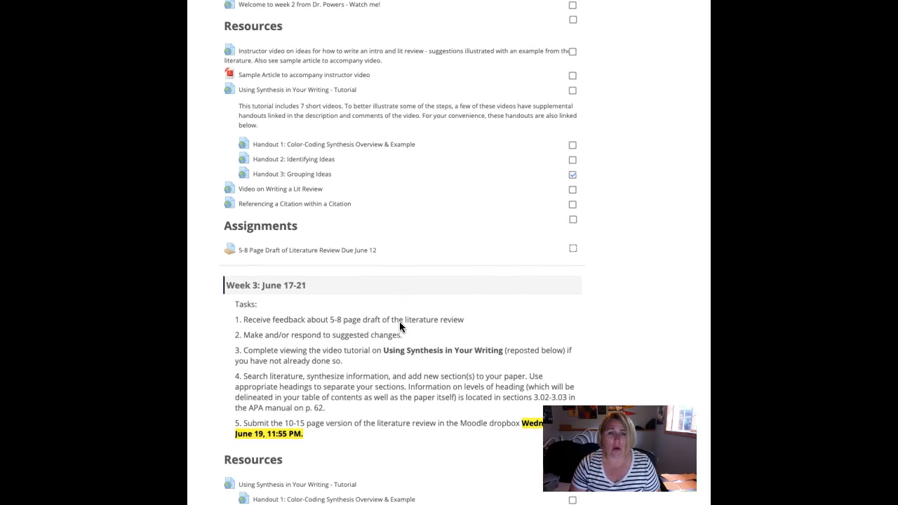
scroll("down", 3)
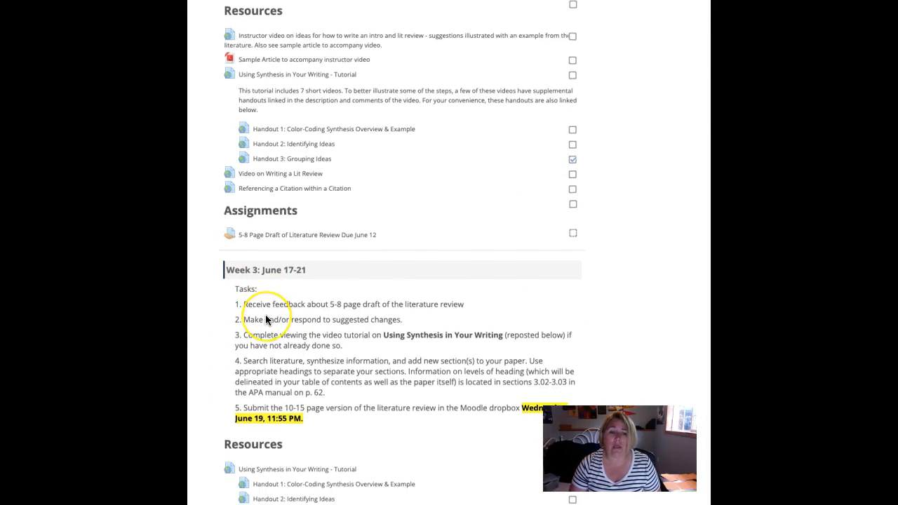
scroll("down", 3)
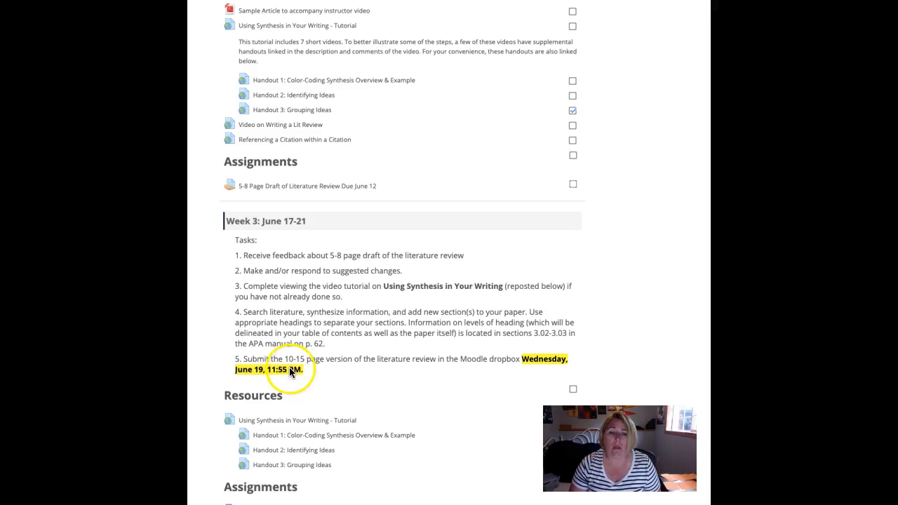